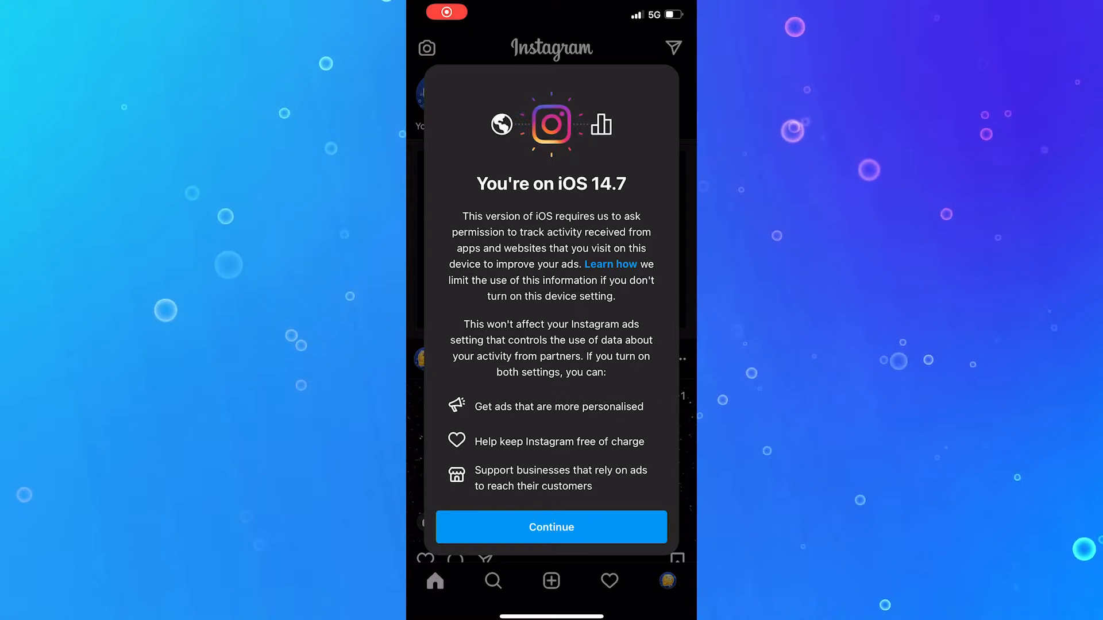
Dismiss the iOS 14.7 tracking popup with Continue and go to your own profile.
{"action": "left_click", "coordinate": [550, 527]}
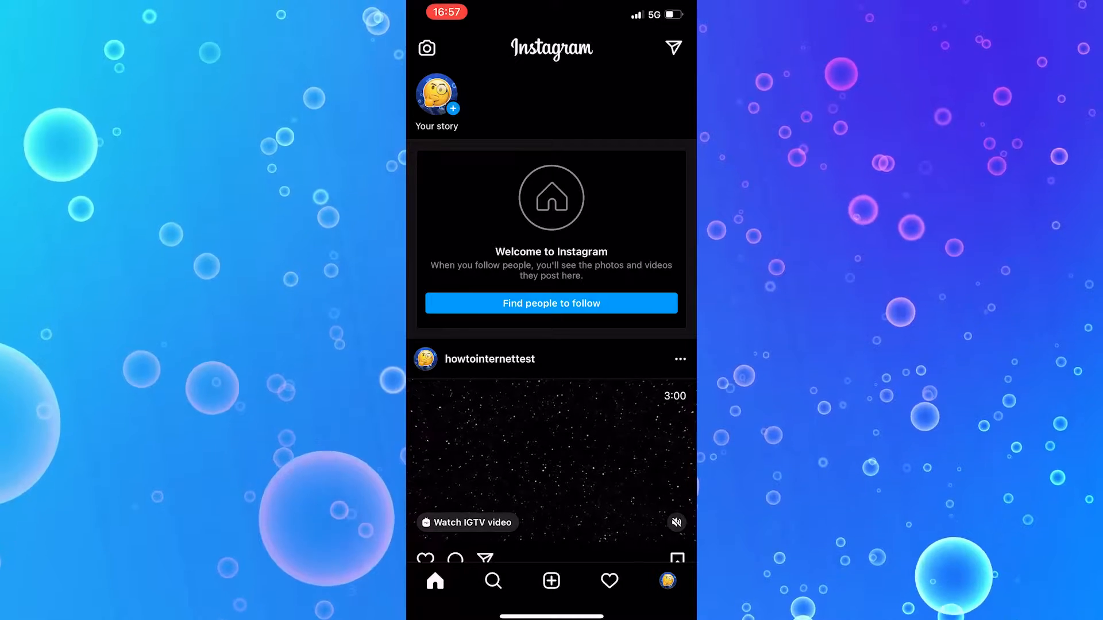
{"action": "left_click", "coordinate": [665, 580]}
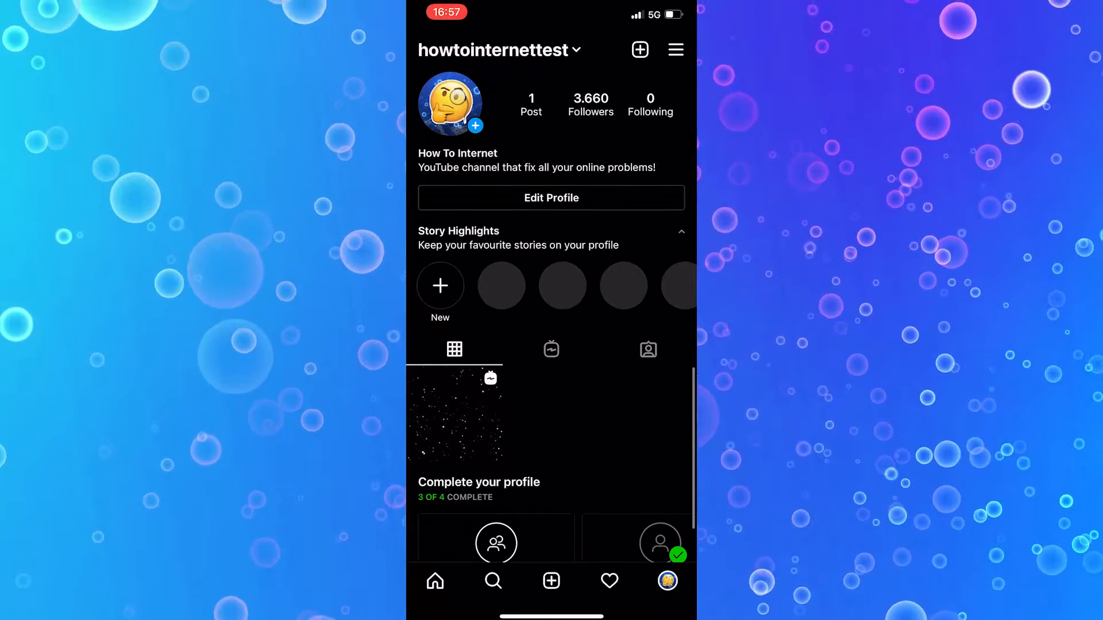
From the profile menu, reach Settings and enter its Help section.
{"action": "left_click", "coordinate": [674, 49]}
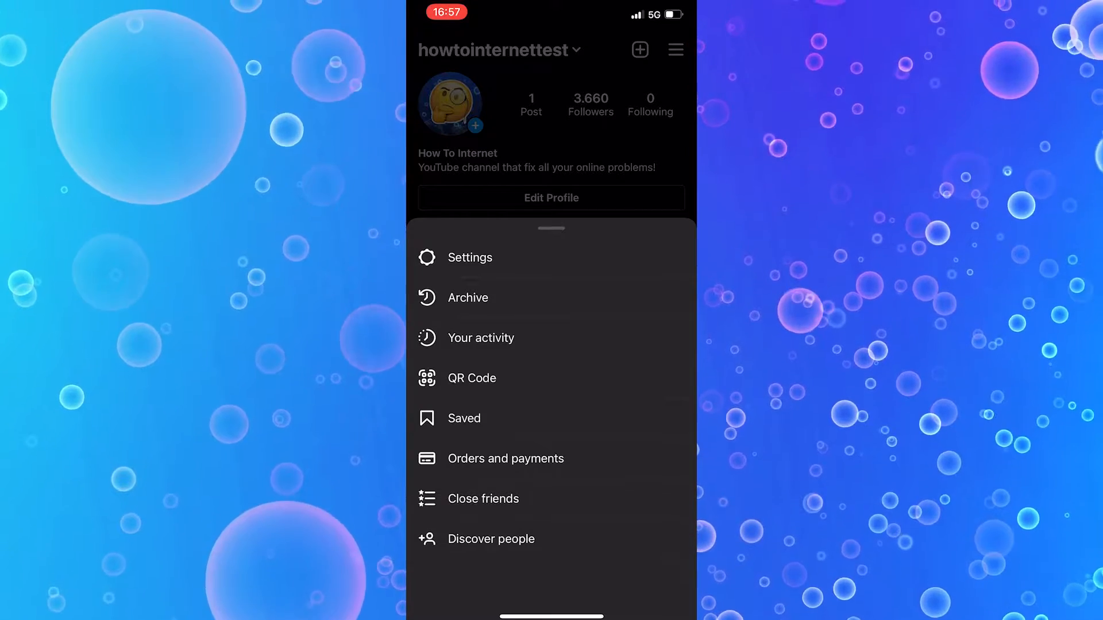
{"action": "left_click", "coordinate": [469, 258]}
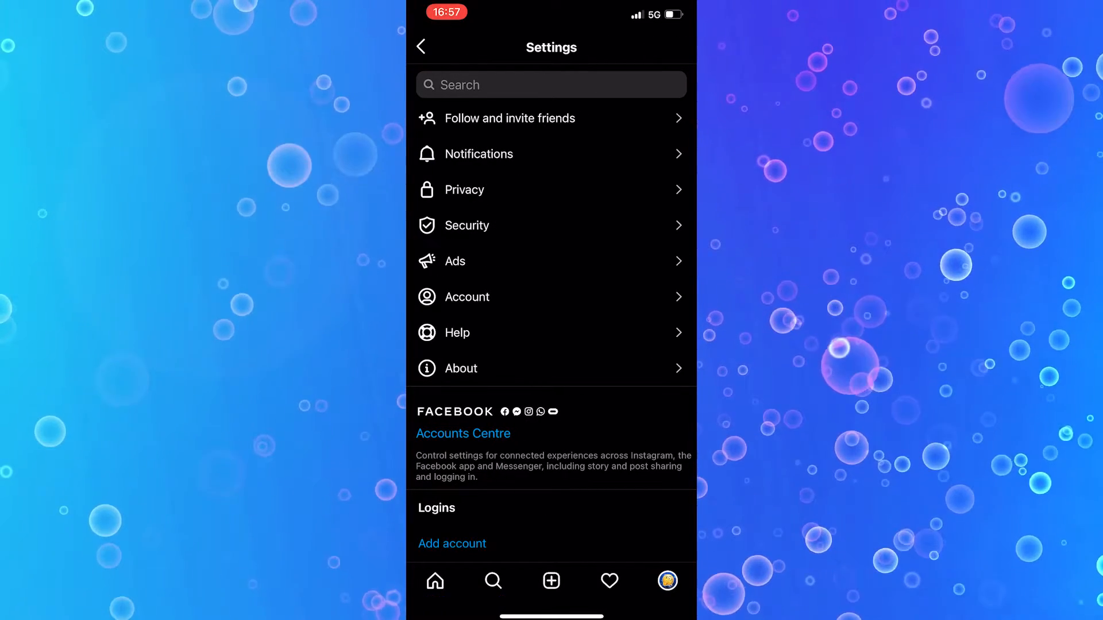
{"action": "scroll", "scroll_direction": "down", "scroll_amount": 3}
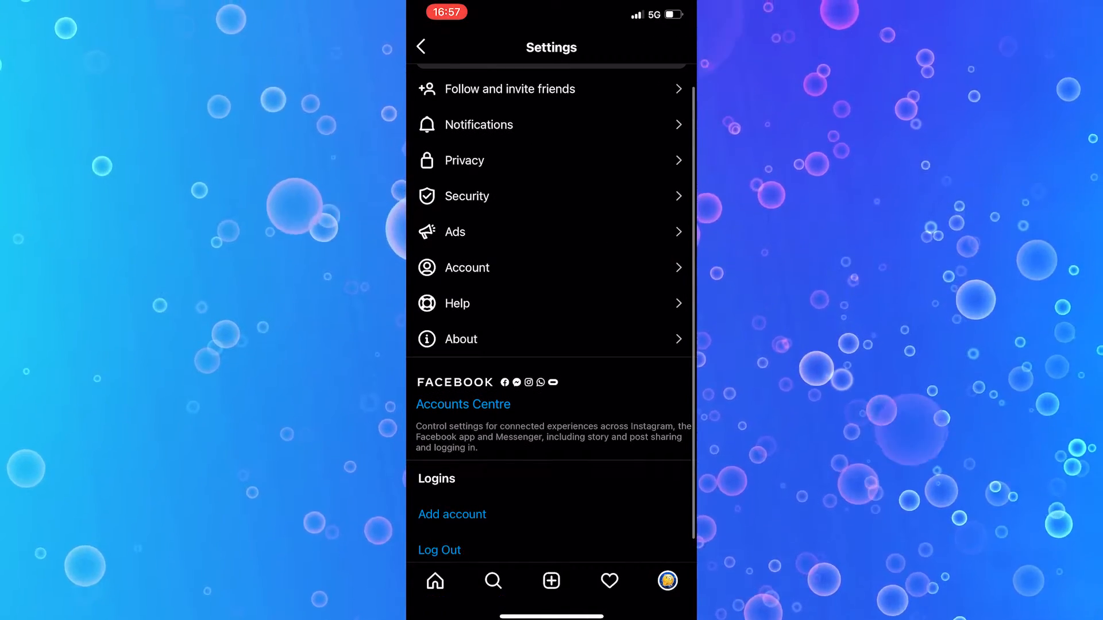
{"action": "left_click", "coordinate": [457, 303]}
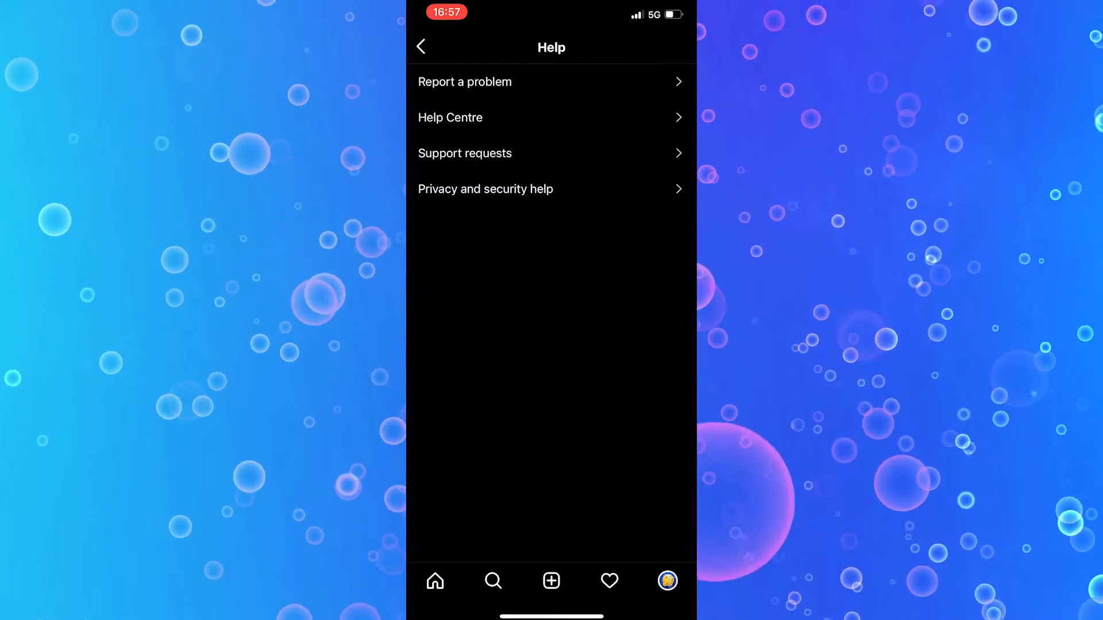
Load the Help Centre in the in-app browser and switch its language to English (US).
{"action": "left_click", "coordinate": [451, 117]}
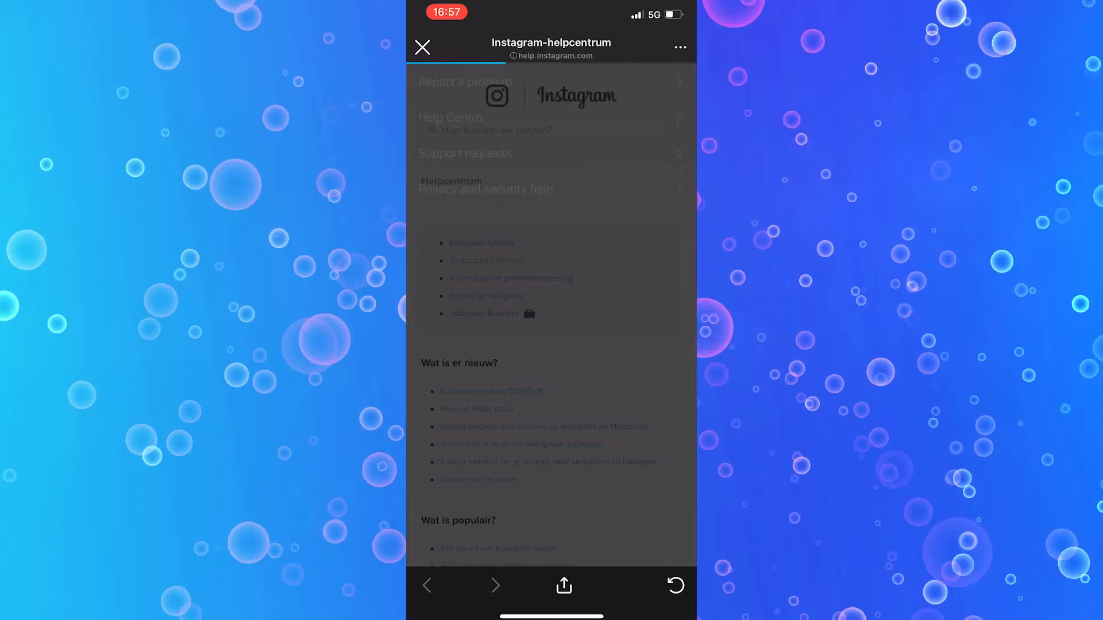
{"action": "scroll", "scroll_direction": "down", "scroll_amount": 3}
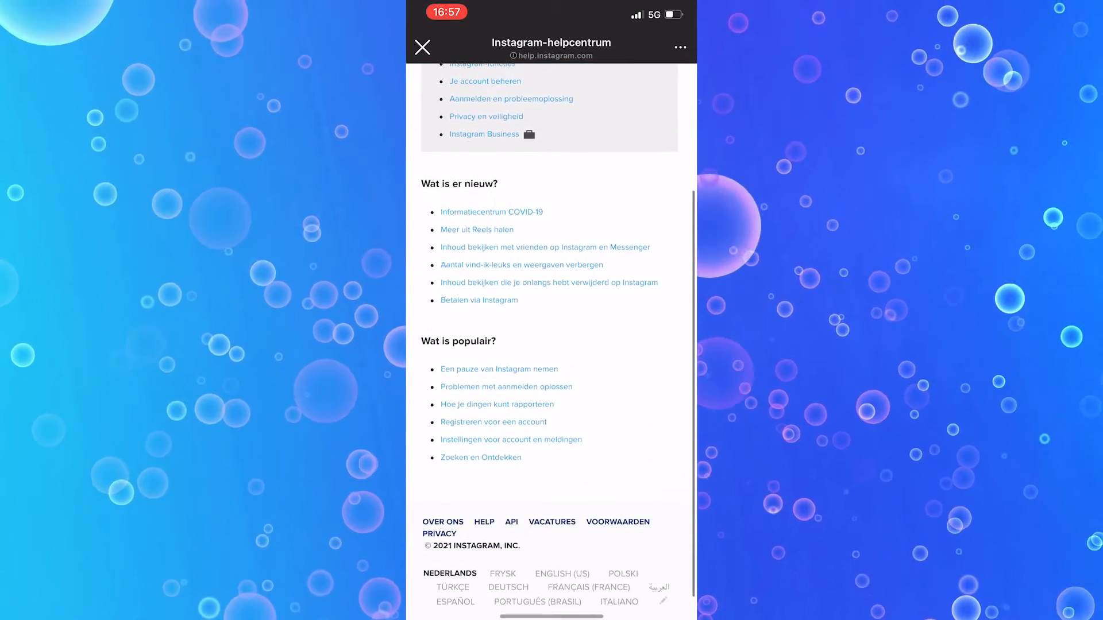
{"action": "left_click", "coordinate": [450, 574]}
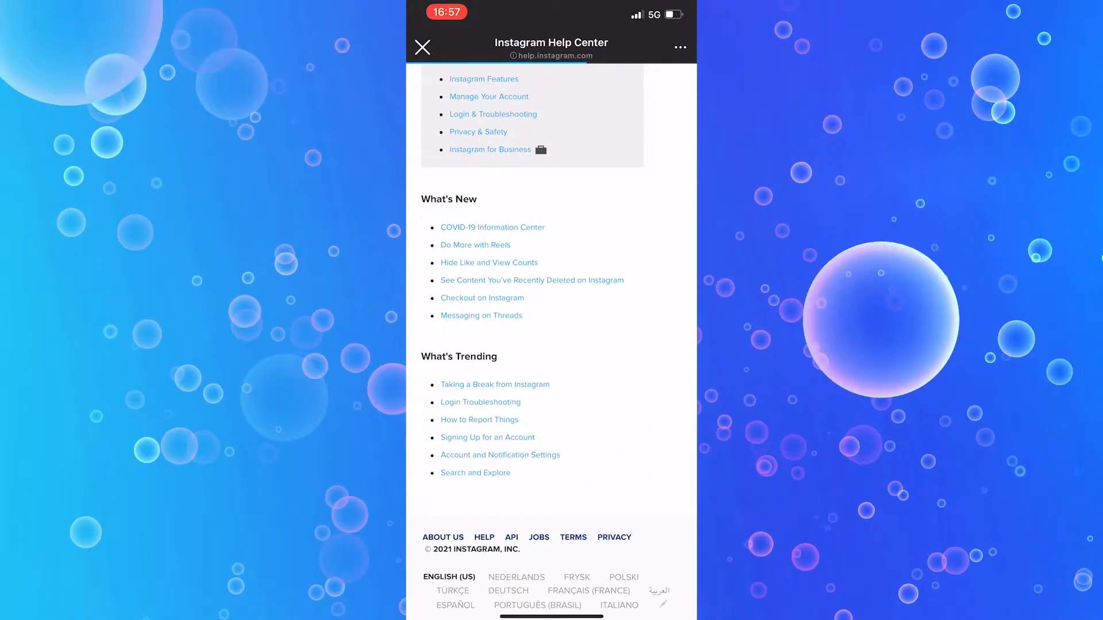
{"action": "scroll", "scroll_direction": "up", "scroll_amount": 3}
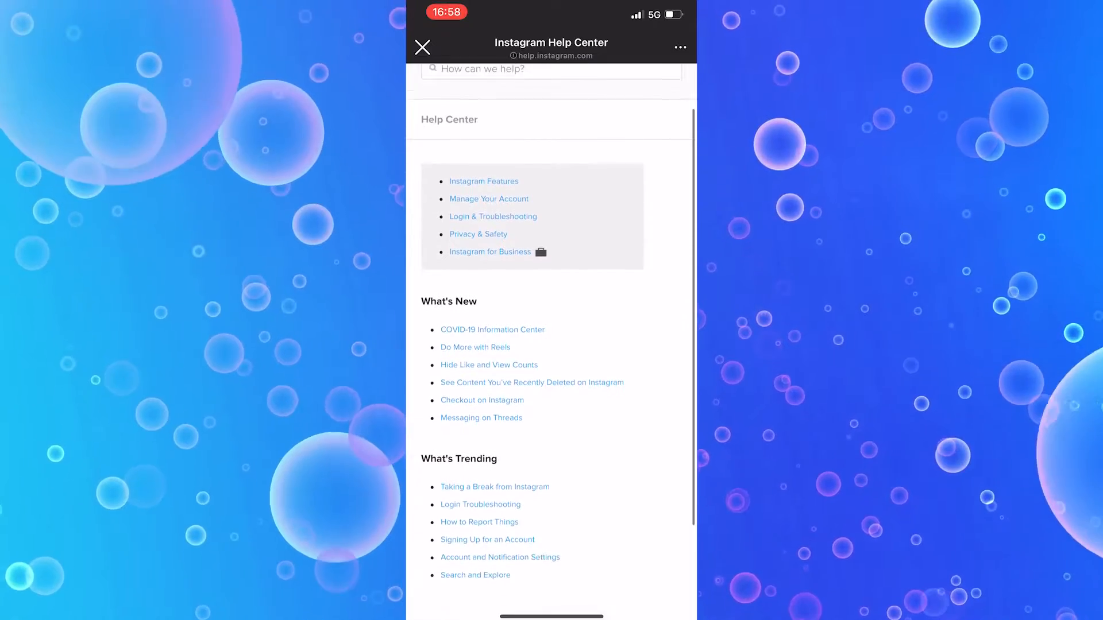
{"action": "scroll", "scroll_direction": "down", "scroll_amount": 3}
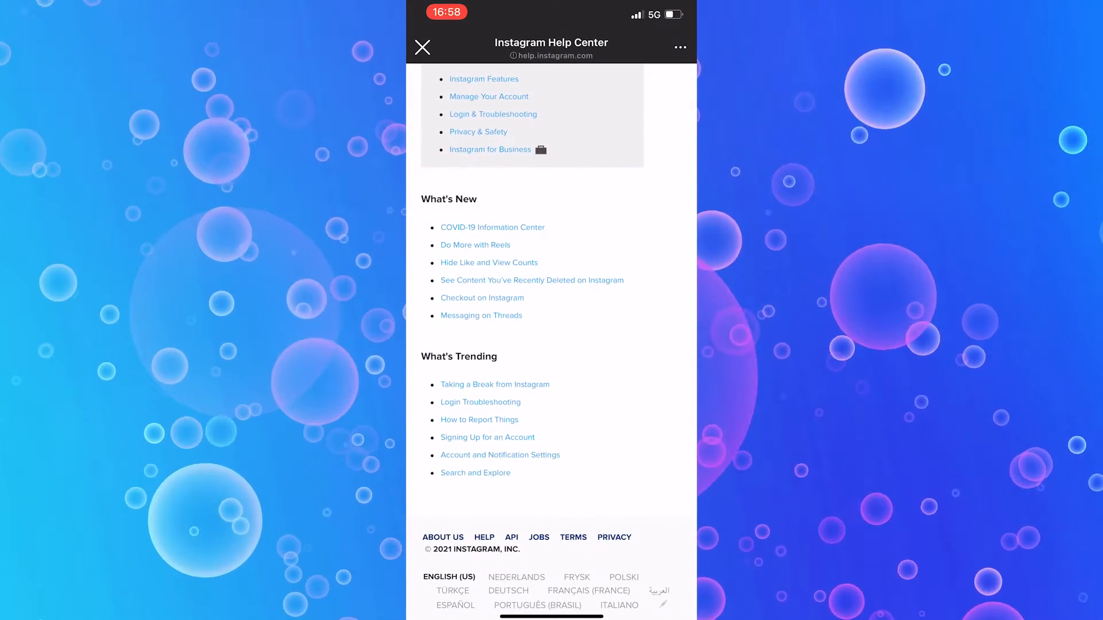
Via 'Taking a Break from Instagram' and the delete-account answer, reach the temporary disable form.
{"action": "left_click", "coordinate": [490, 97]}
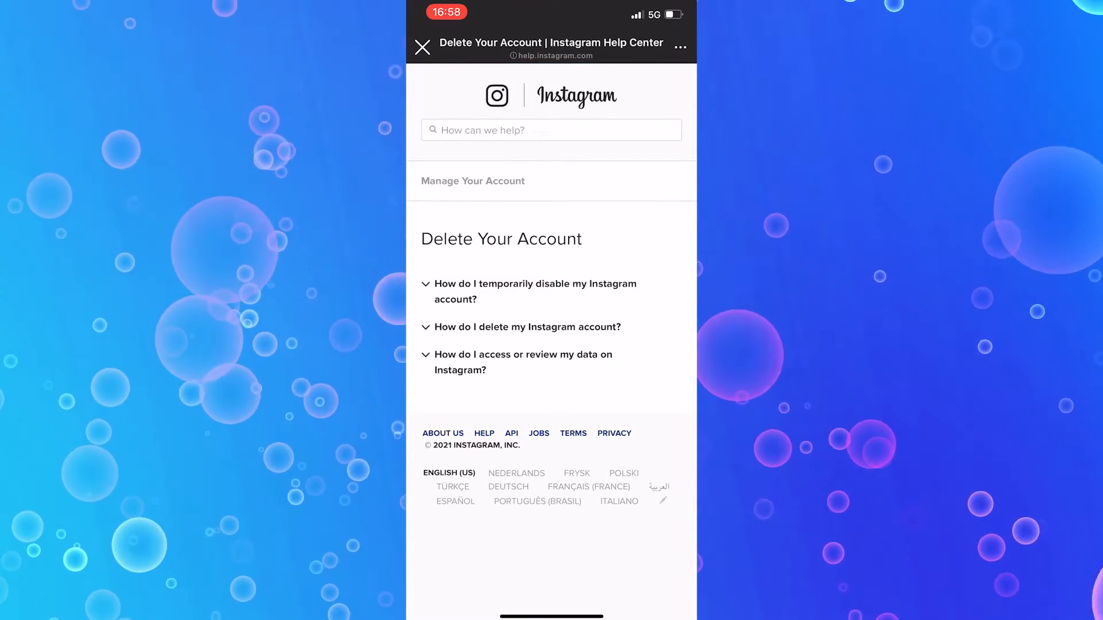
{"action": "left_click", "coordinate": [536, 291]}
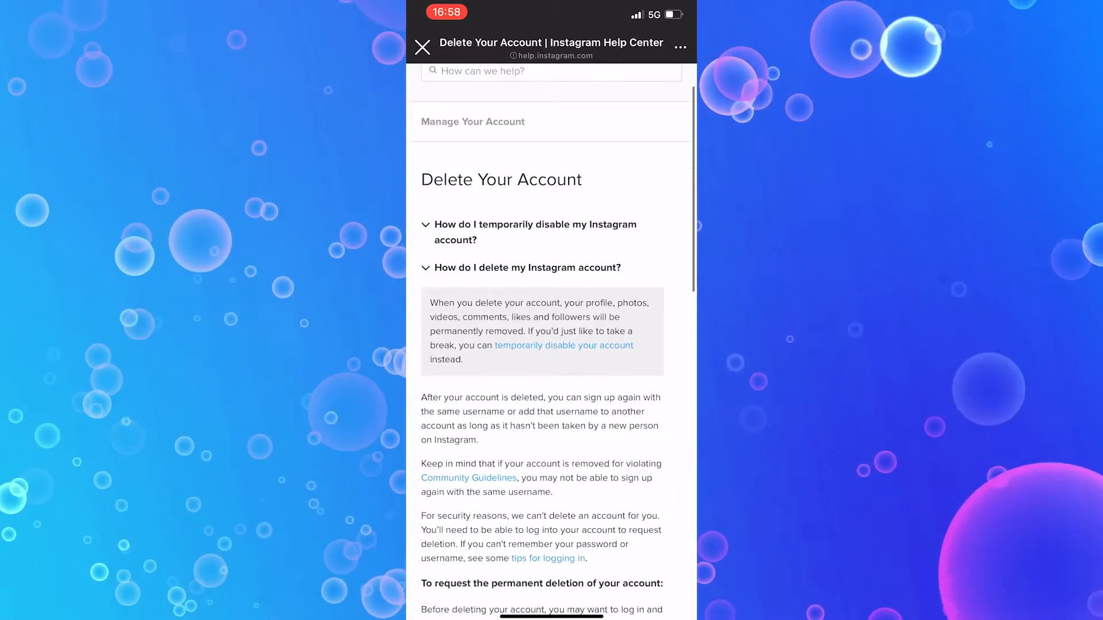
{"action": "scroll", "scroll_direction": "down", "scroll_amount": 3}
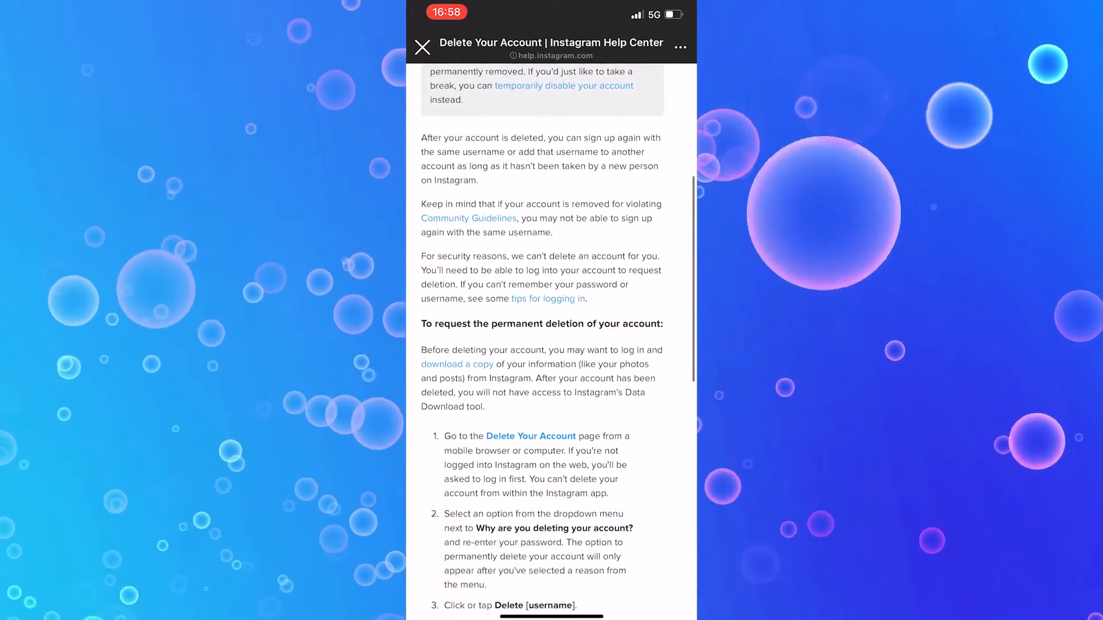
{"action": "scroll", "scroll_direction": "down", "scroll_amount": 3}
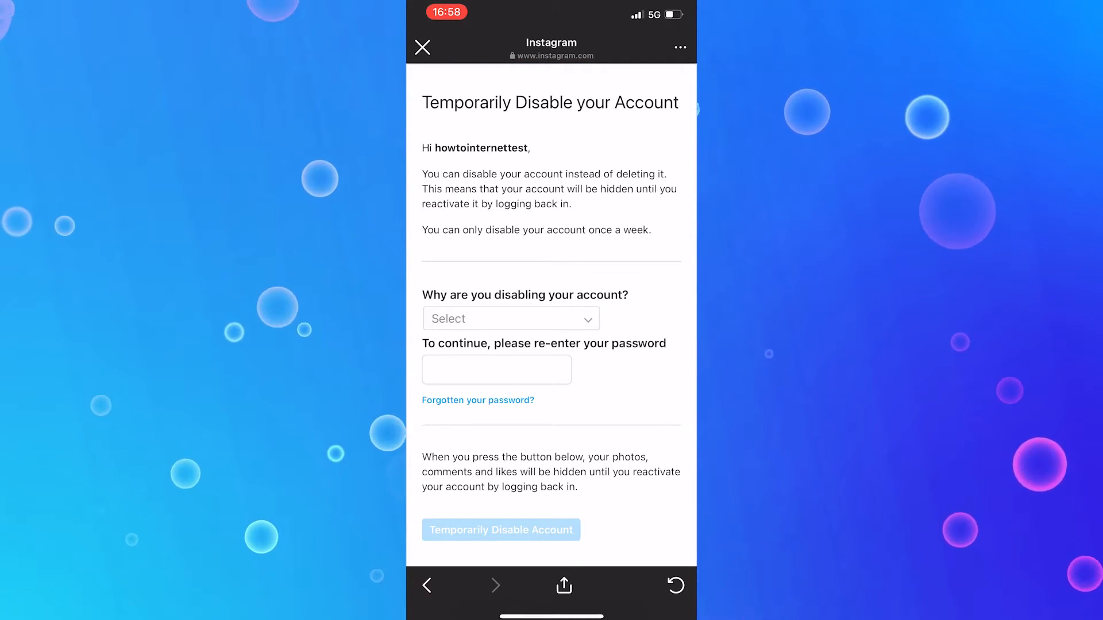
Choose 'Just need a break' as the disabling reason and begin typing the password.
{"action": "left_click", "coordinate": [511, 318]}
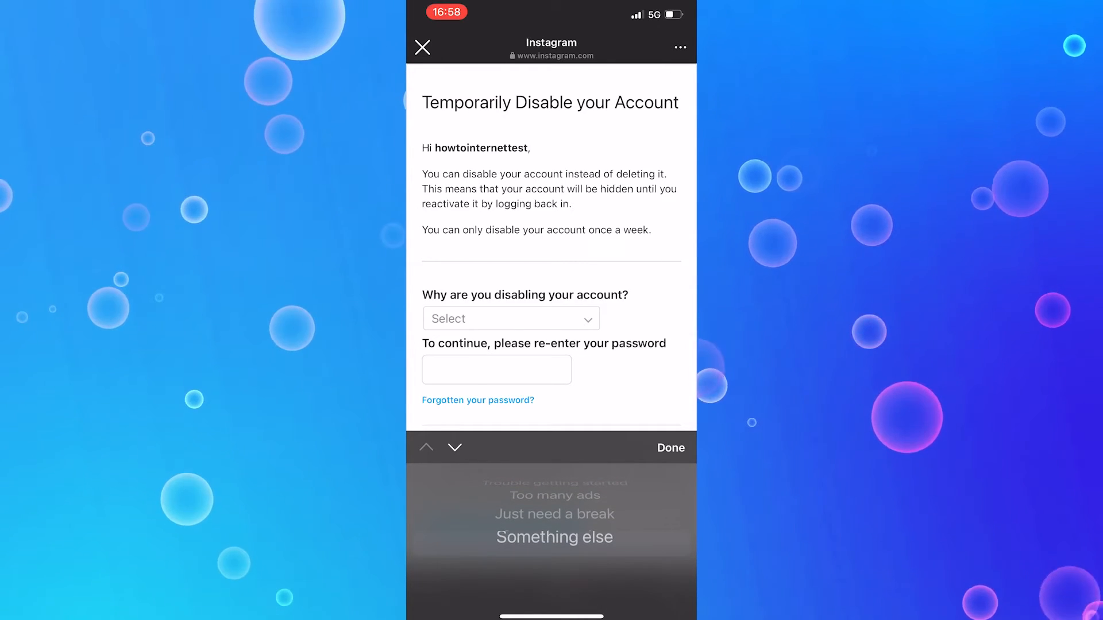
{"action": "left_click", "coordinate": [554, 515]}
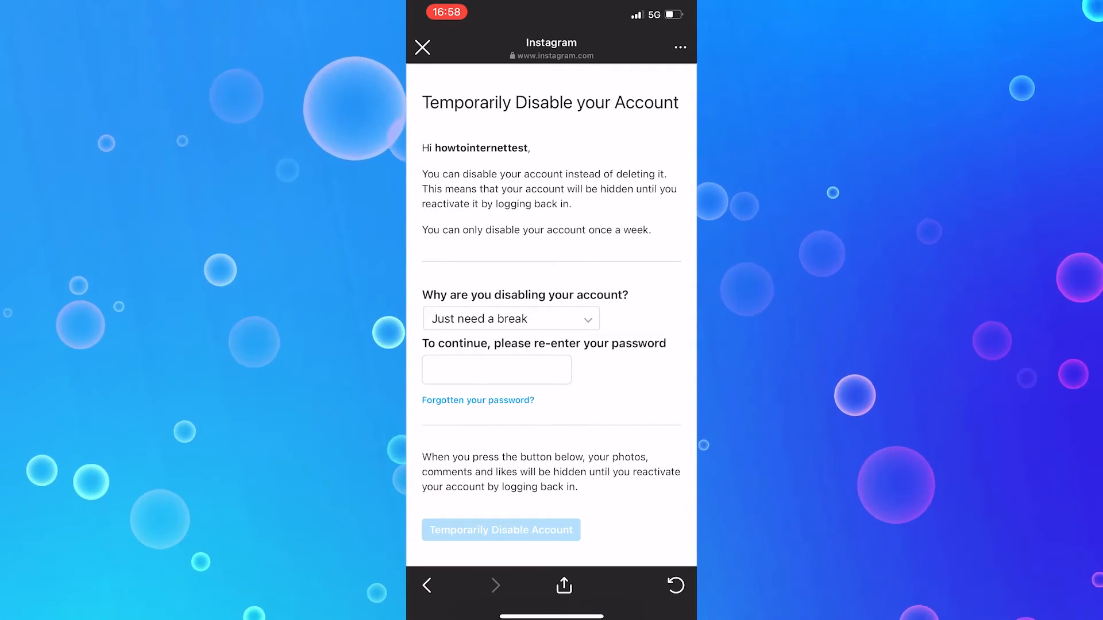
{"action": "left_click", "coordinate": [497, 369]}
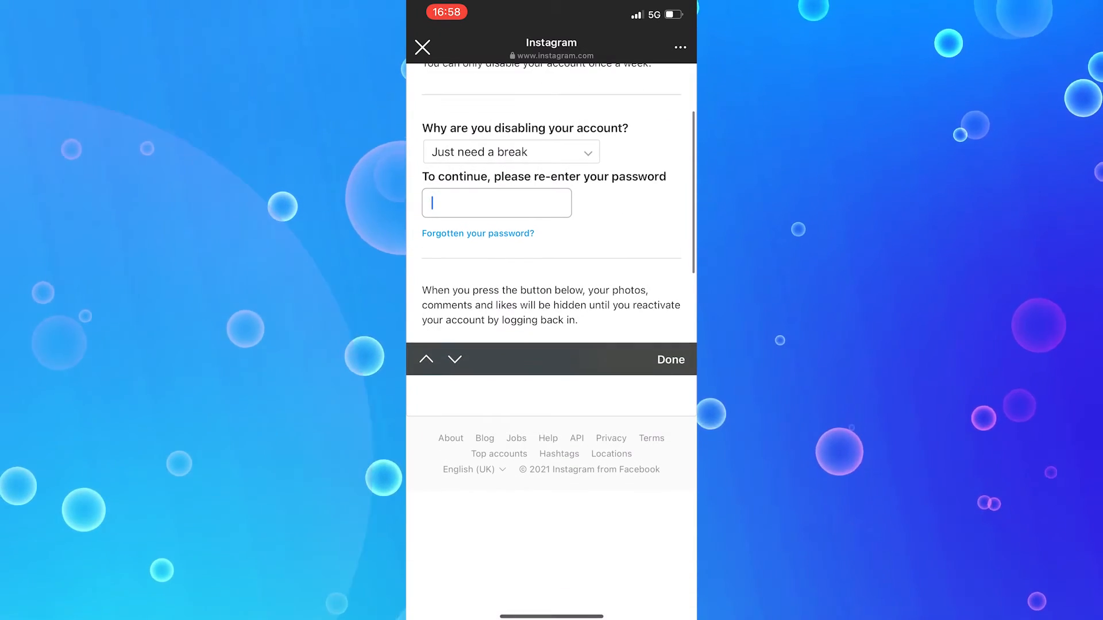
{"action": "type", "text": "•••"}
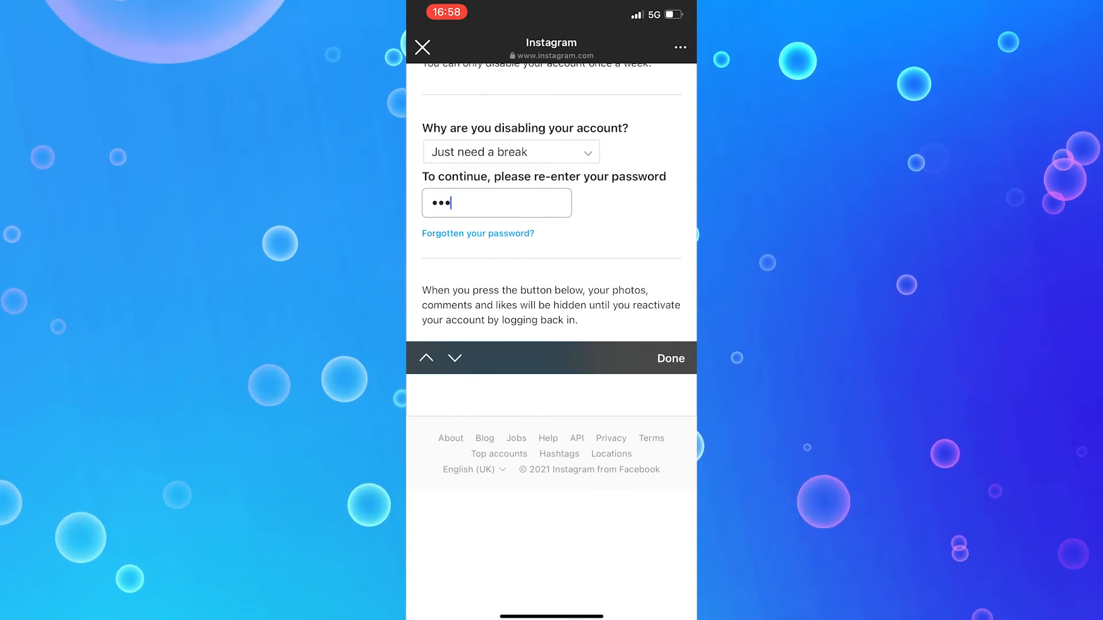